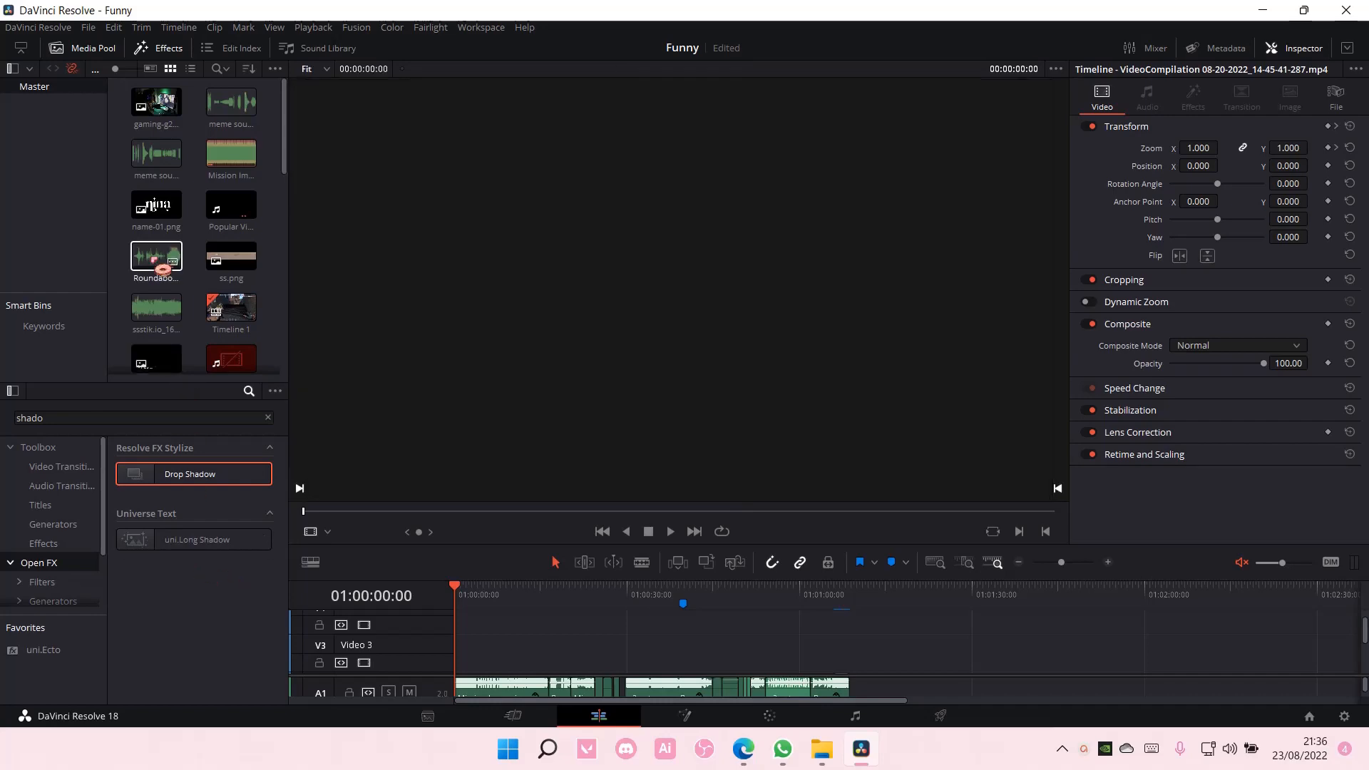
Place name-01.png on Video 3 and stretch it across the full gameplay clip
{"action": "left_click", "coordinate": [156, 203]}
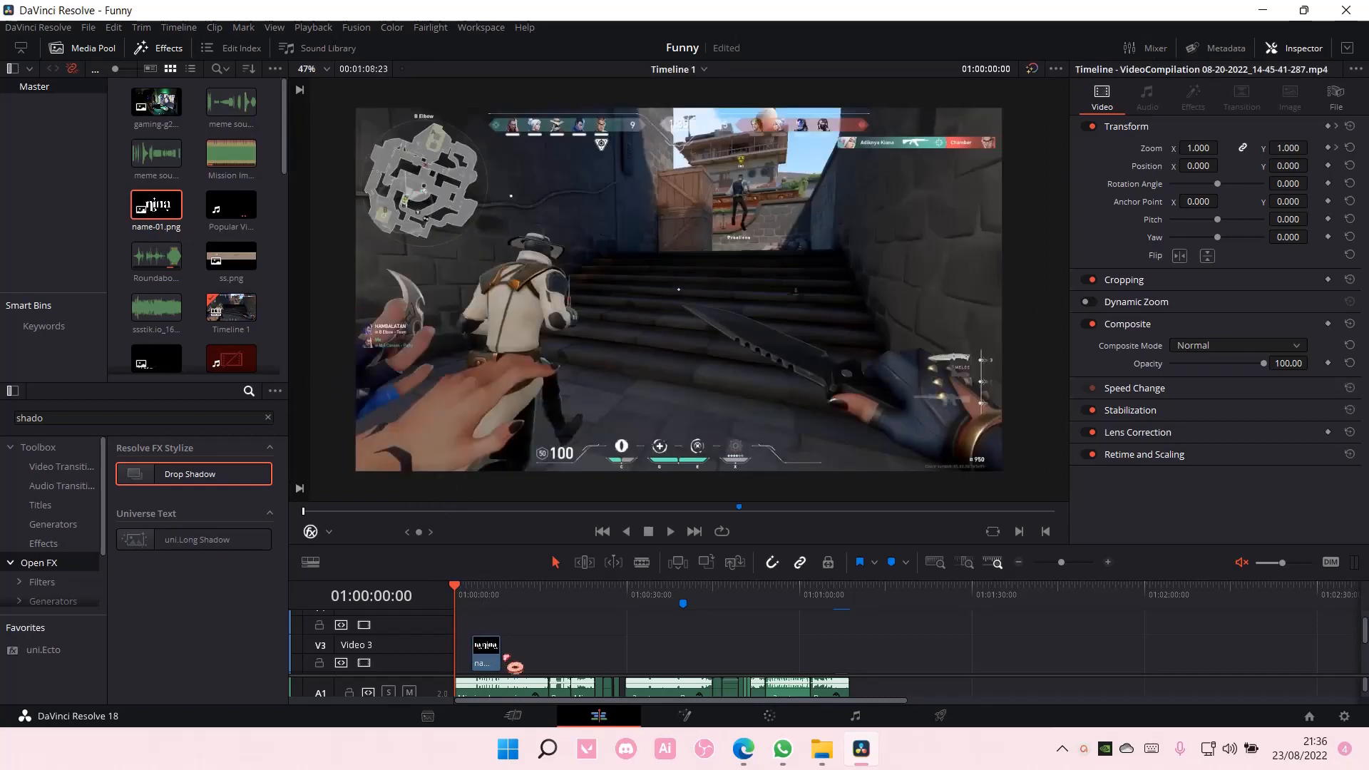
{"action": "left_click", "coordinate": [484, 649]}
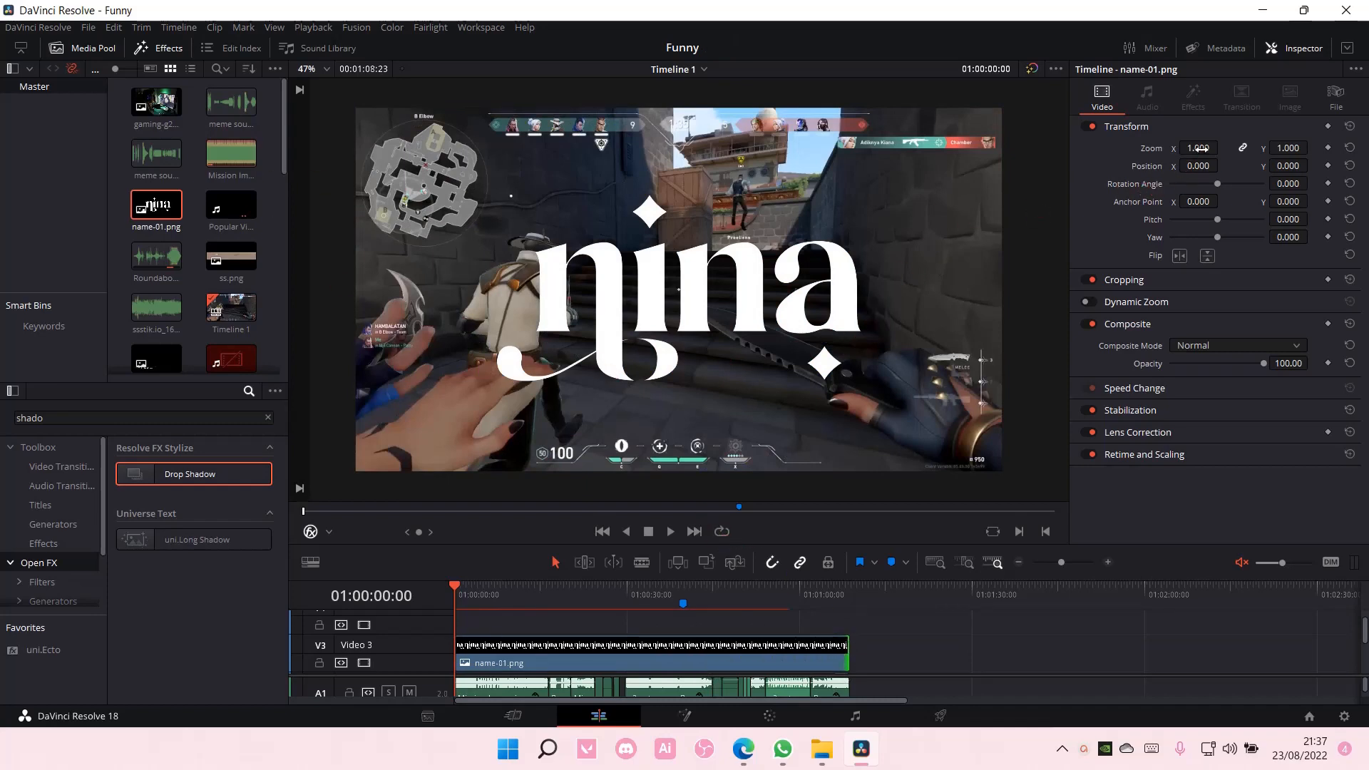
Set the logo's Transform Zoom to 0.120 and Position Y to -351.000
{"action": "left_click", "coordinate": [1199, 148]}
{"action": "type", "text": "0.120"}
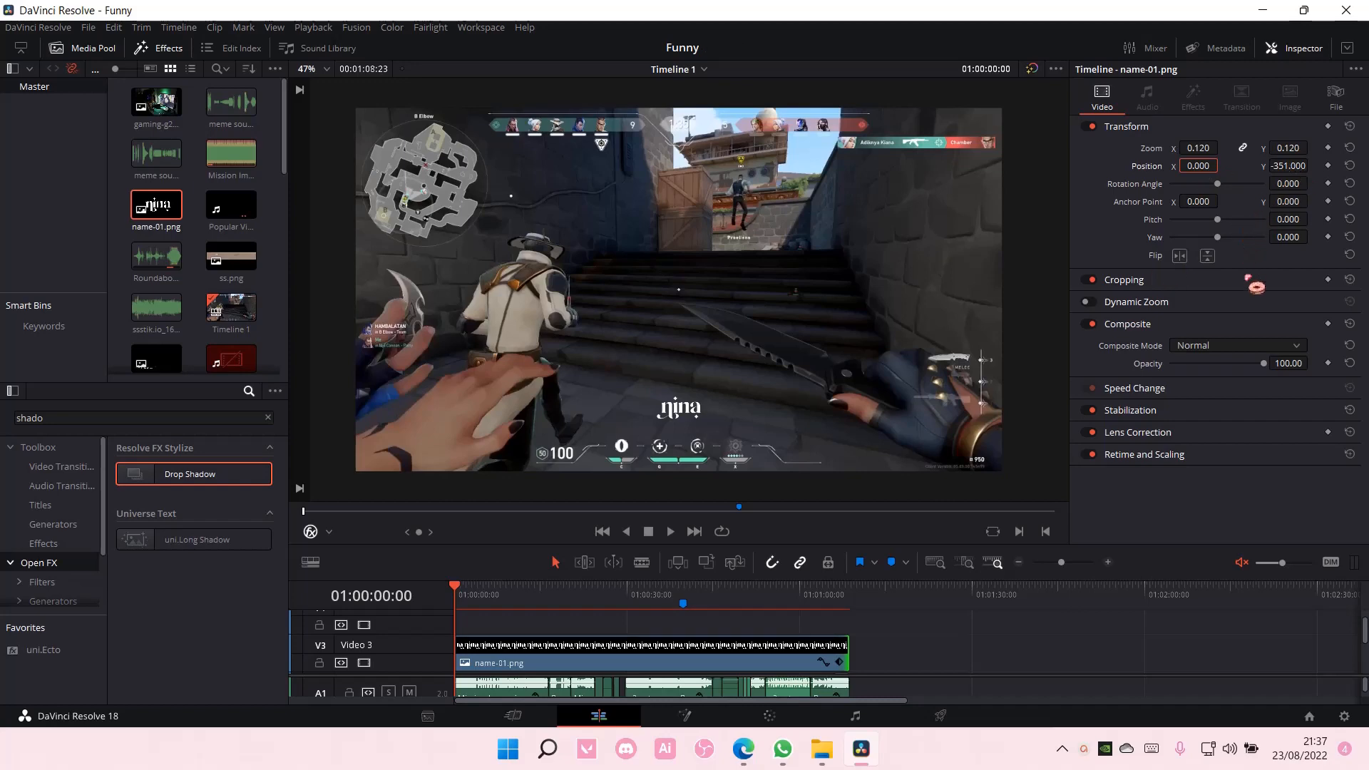
{"action": "left_click", "coordinate": [1125, 280]}
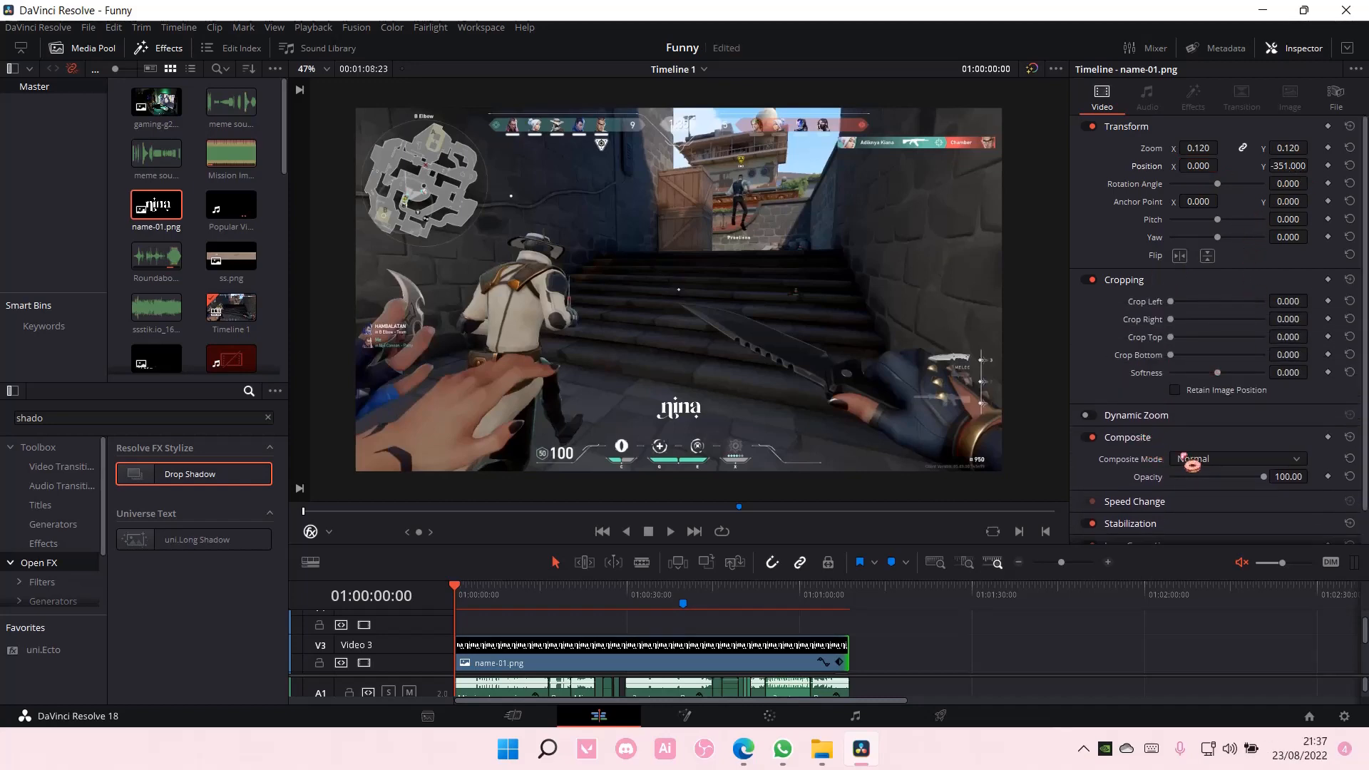
Lower the logo's Composite Opacity to about 26
{"action": "left_click", "coordinate": [1236, 459]}
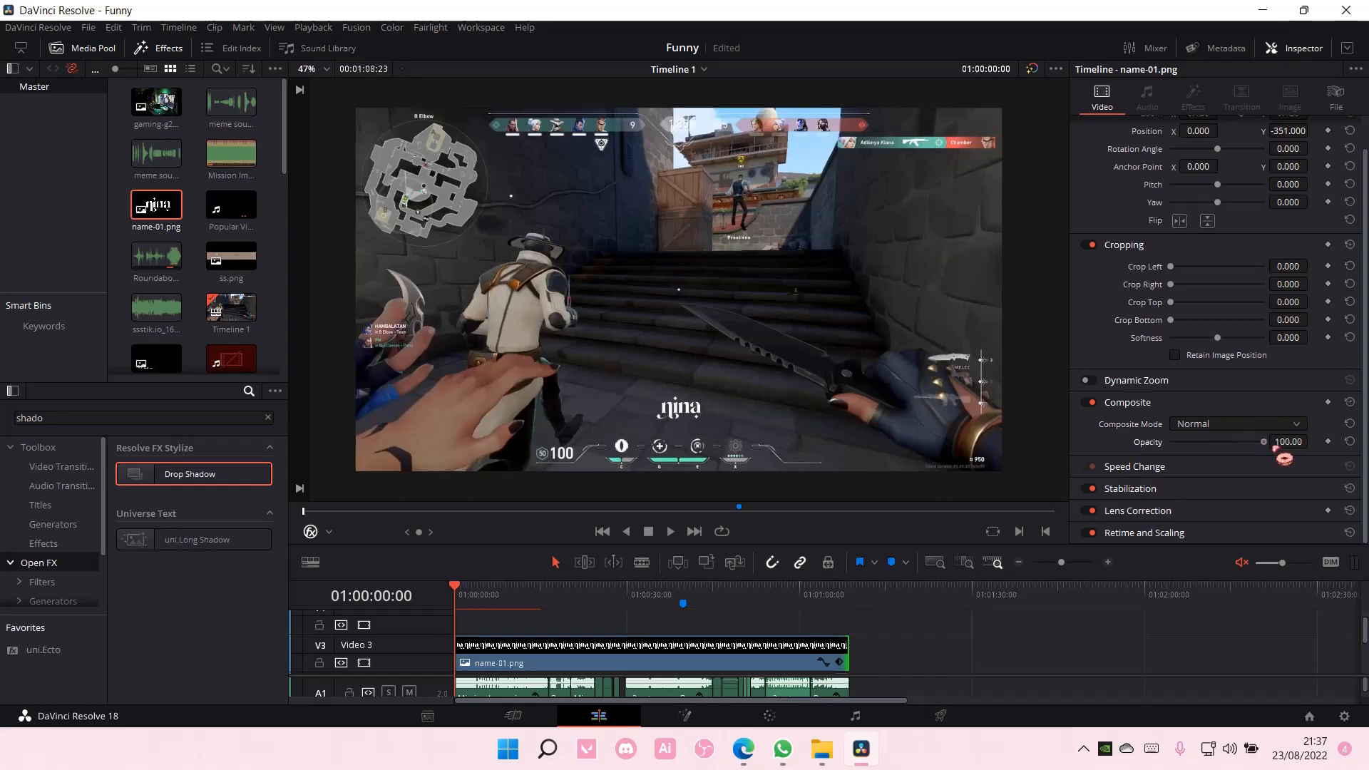
{"action": "left_click_drag", "start_coordinate": [1279, 441], "coordinate": [1192, 443]}
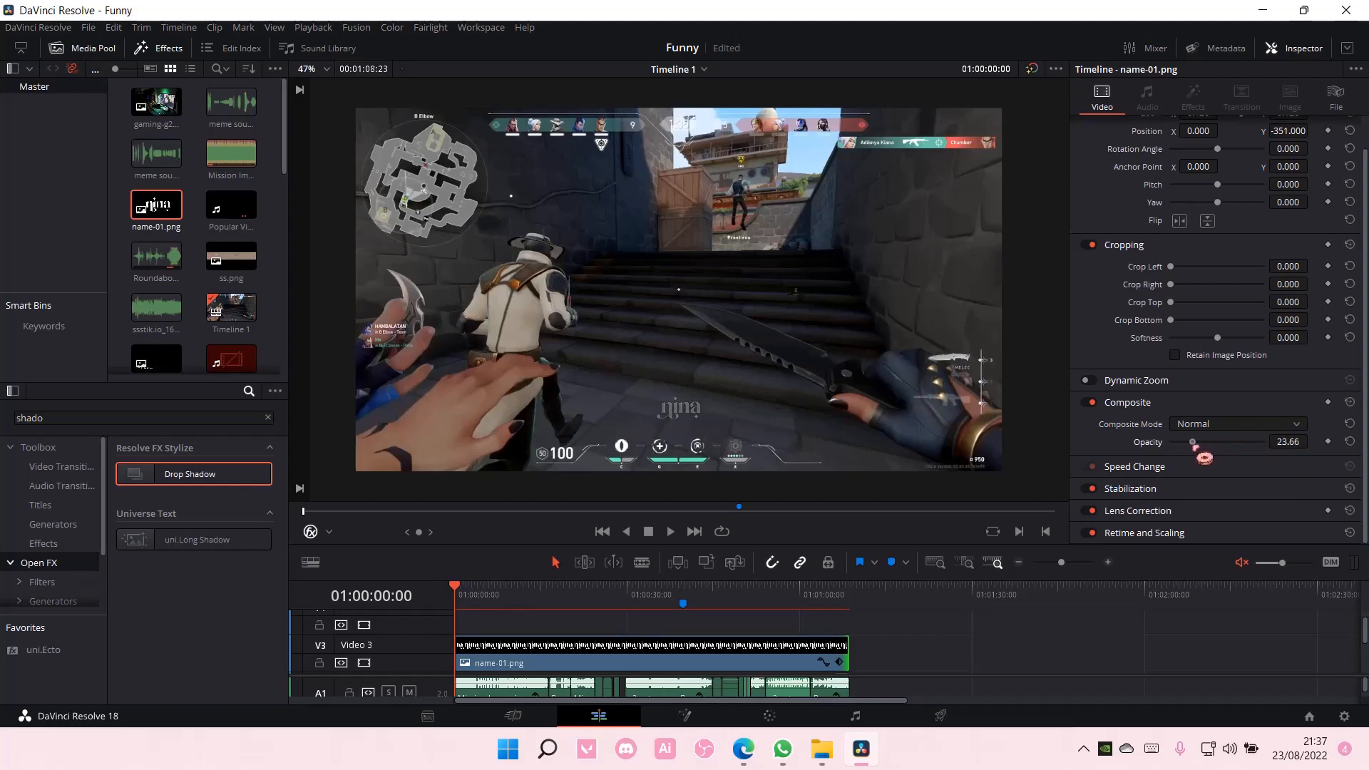
{"action": "left_click_drag", "start_coordinate": [1192, 443], "coordinate": [1264, 442]}
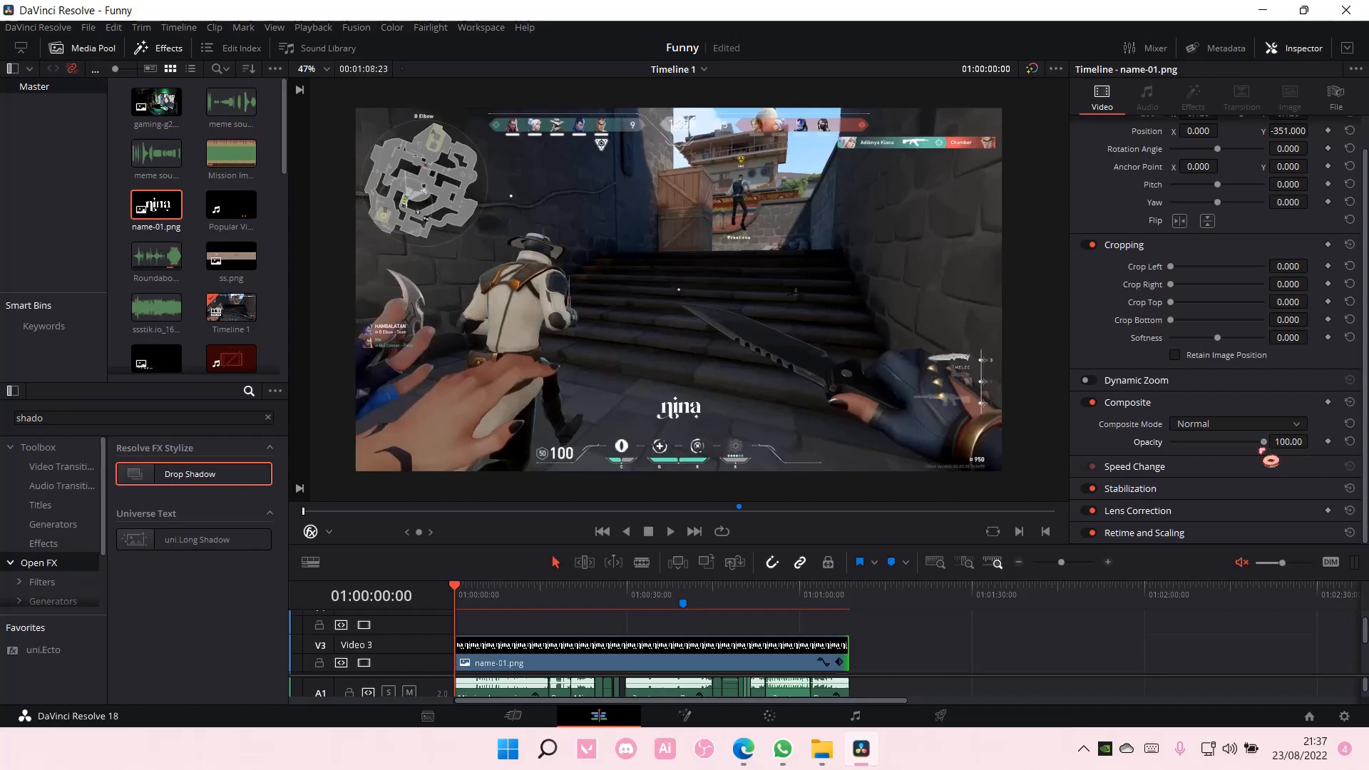
{"action": "left_click_drag", "start_coordinate": [1271, 462], "coordinate": [1205, 442]}
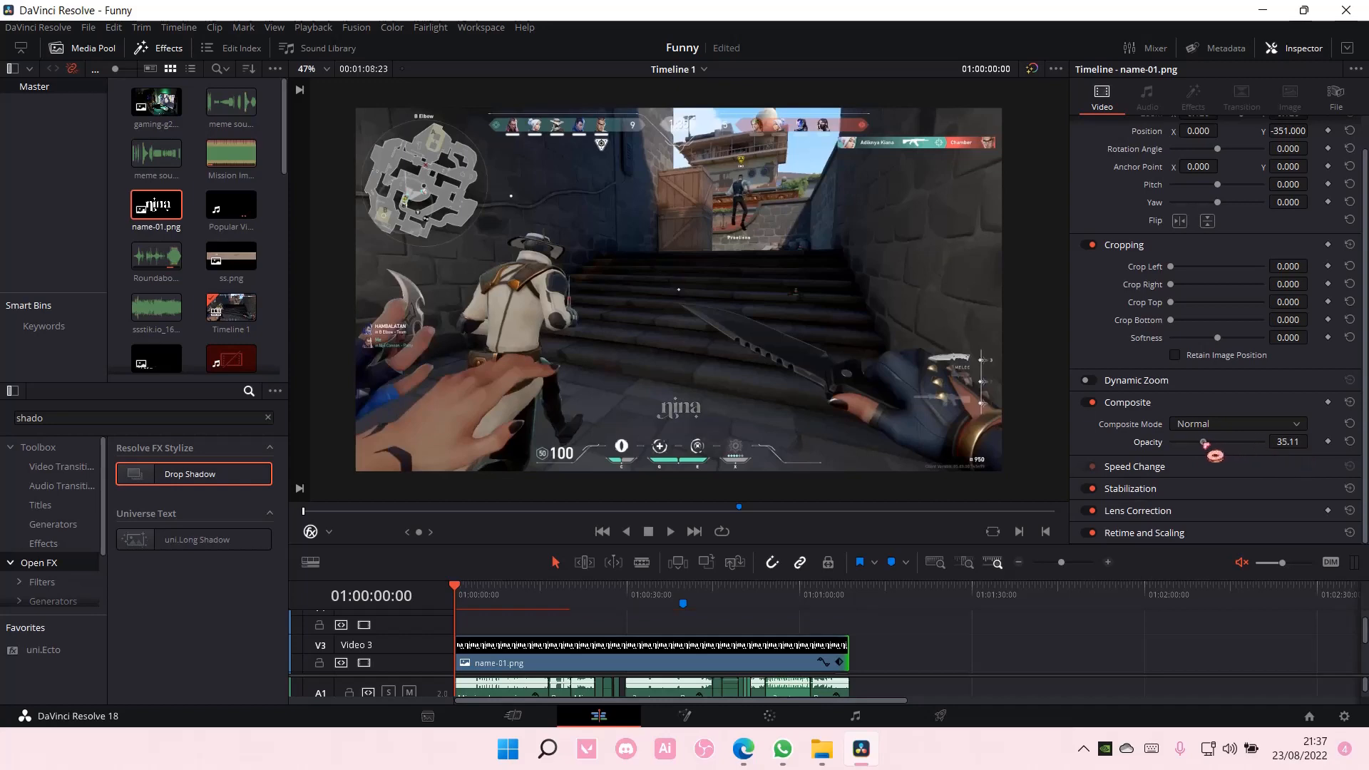
{"action": "left_click_drag", "start_coordinate": [1207, 442], "coordinate": [1201, 442]}
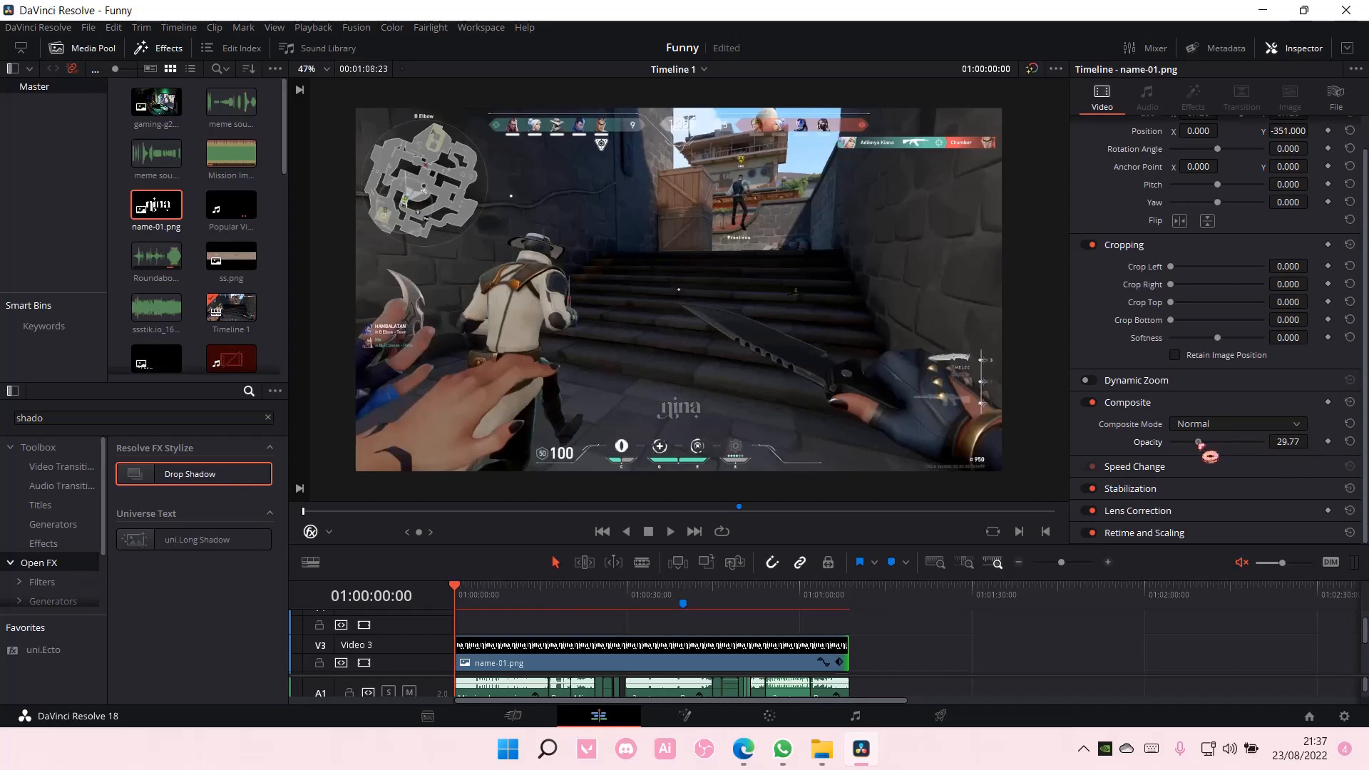
{"action": "left_click_drag", "start_coordinate": [1207, 444], "coordinate": [1202, 443]}
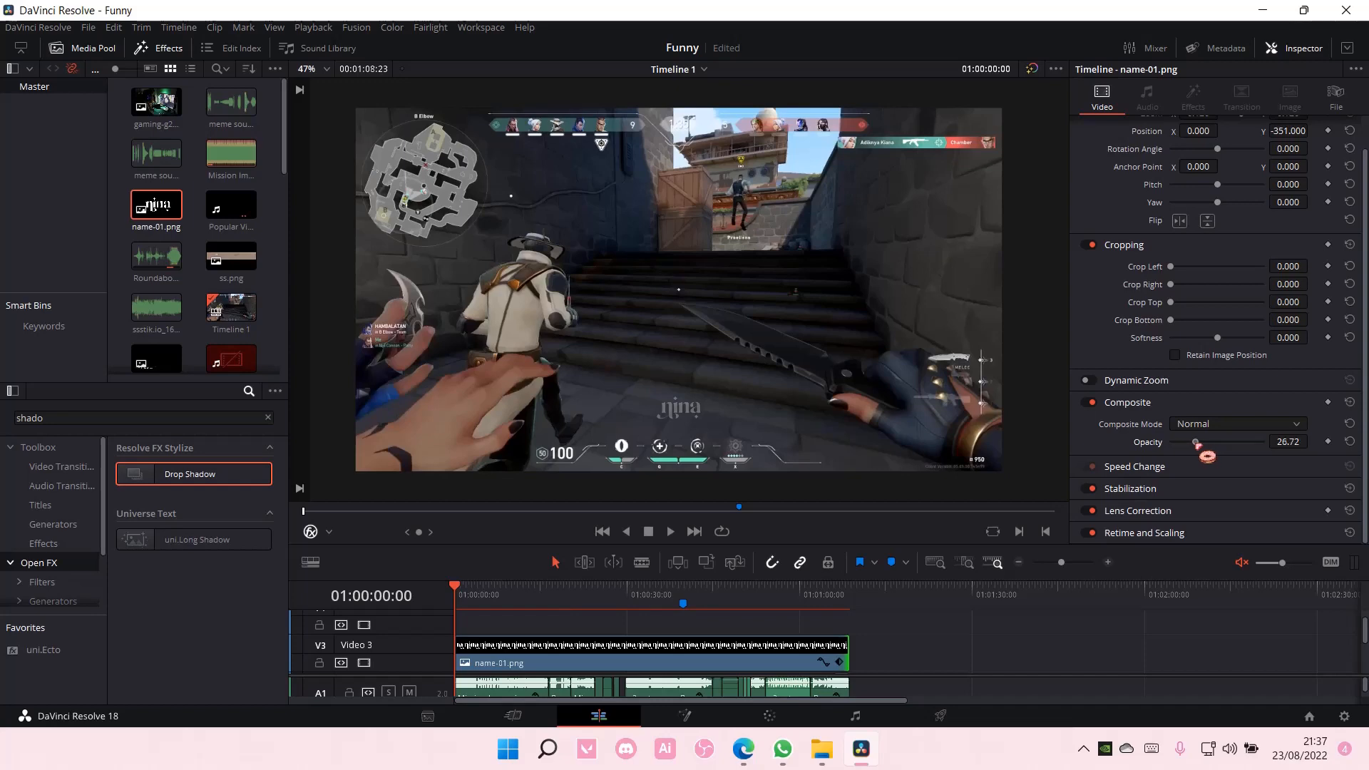
{"action": "left_click_drag", "start_coordinate": [1199, 445], "coordinate": [1197, 445]}
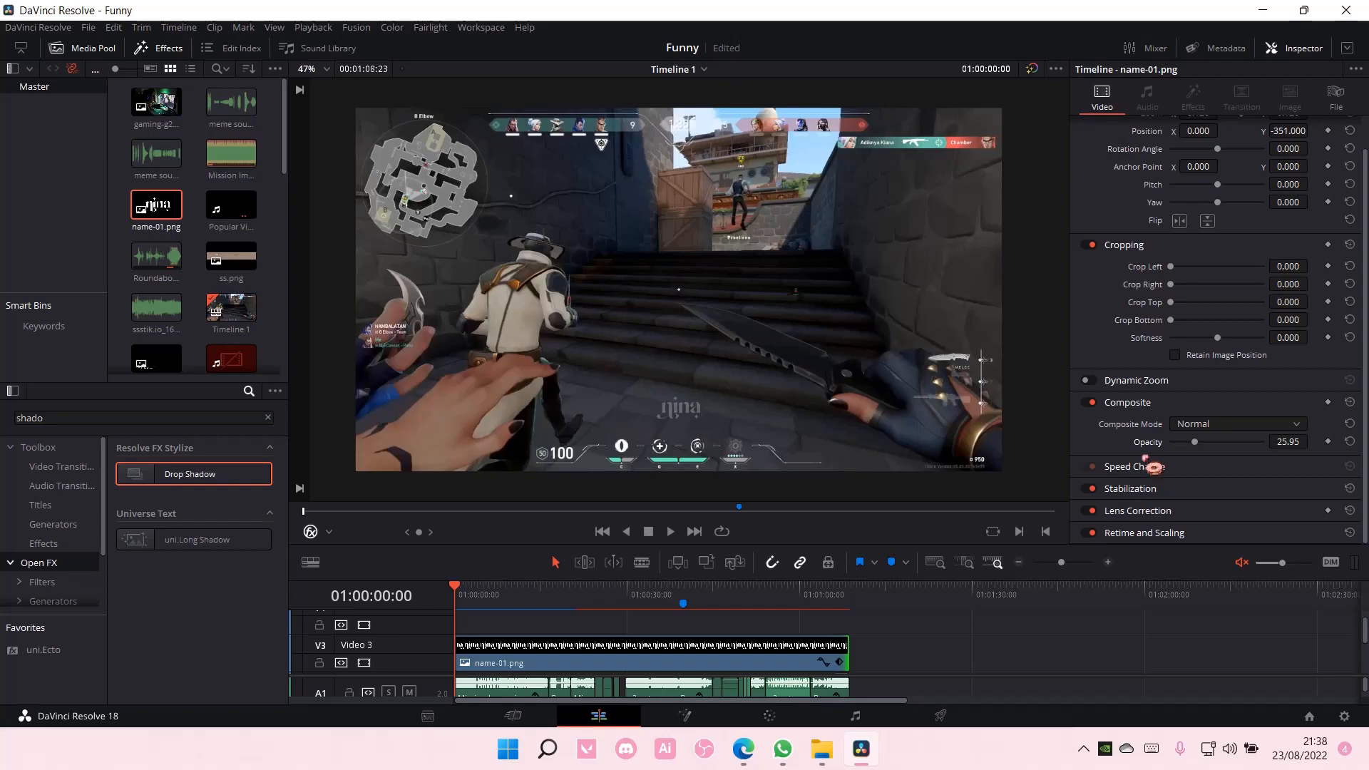
{"action": "mouse_move", "coordinate": [1135, 465]}
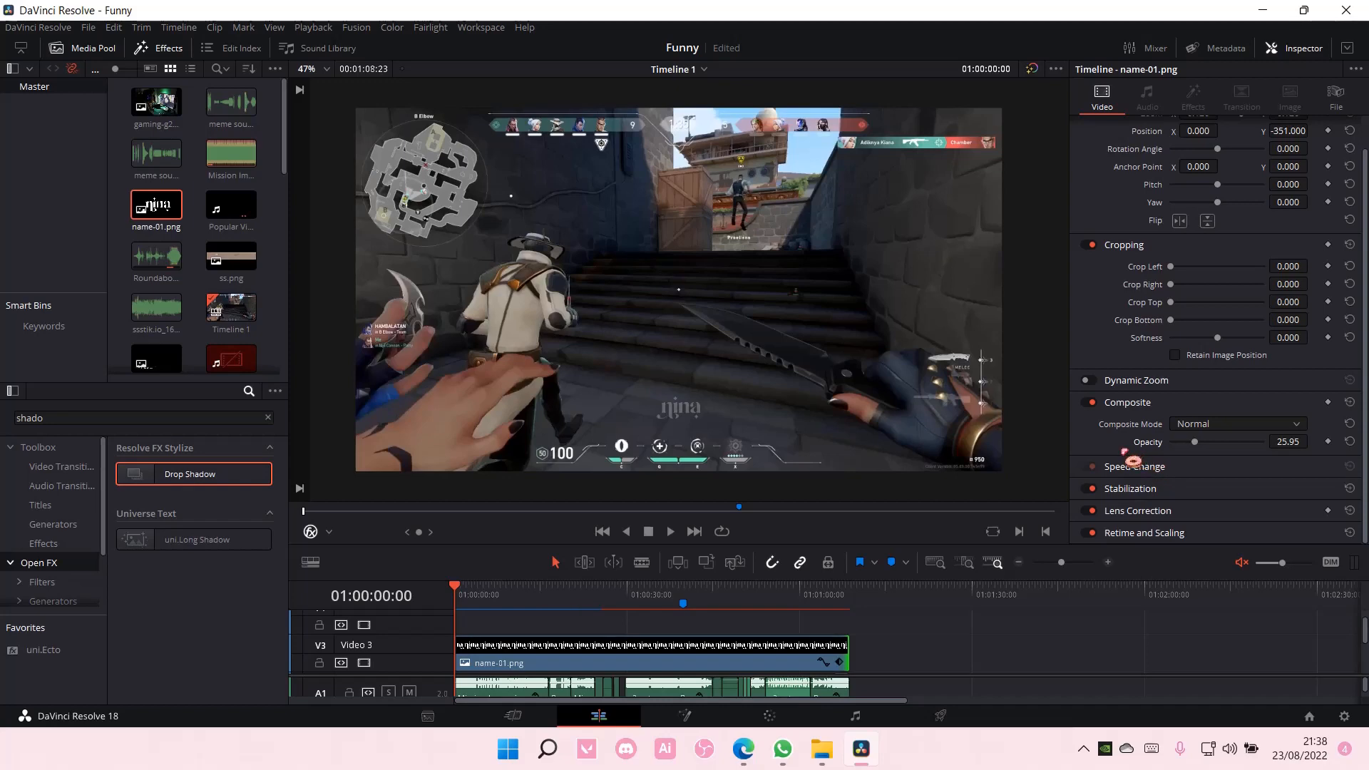